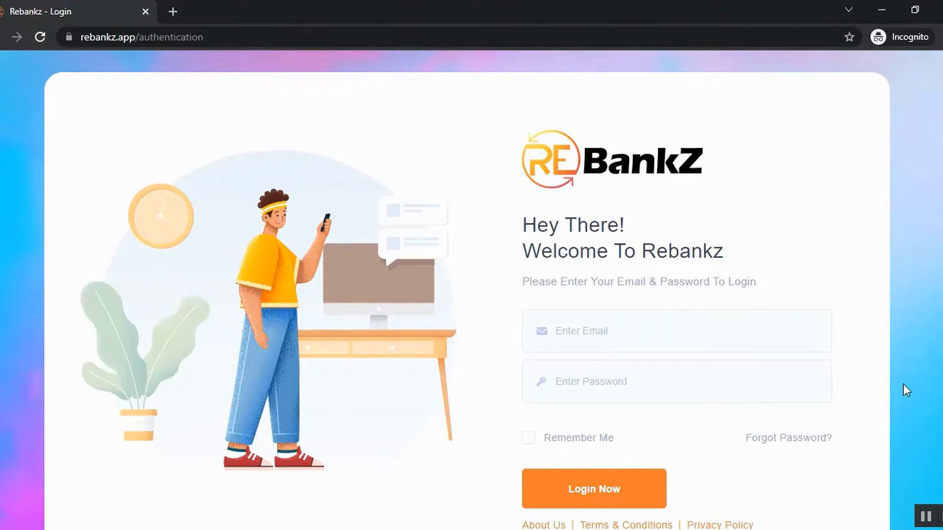
mouse_move(918, 439)
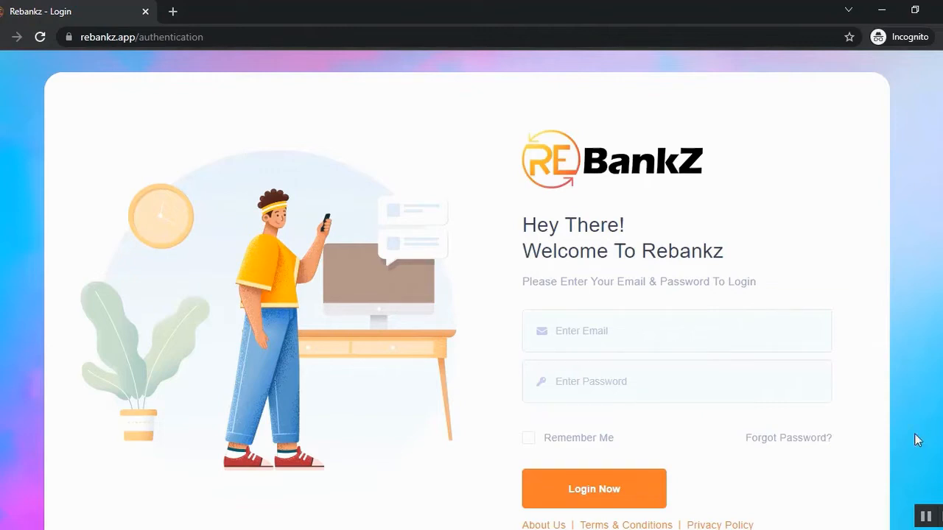
- Sign into the Rebankz account, landing on the dashboard with all stats at zero
left_click(594, 490)
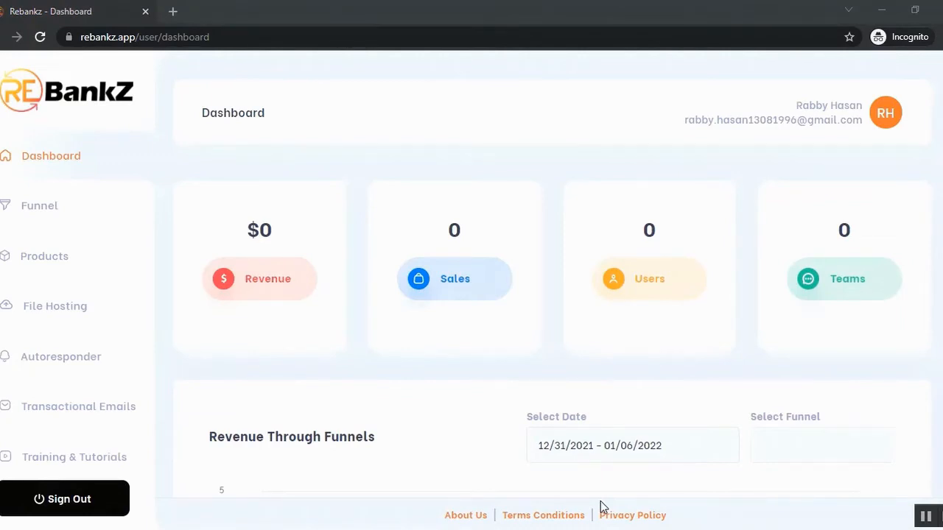
mouse_move(327, 320)
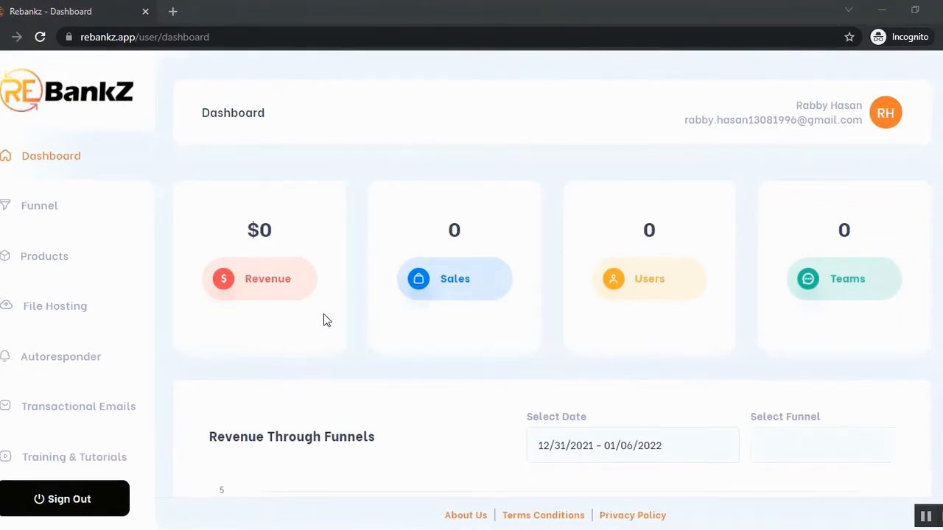
mouse_move(501, 286)
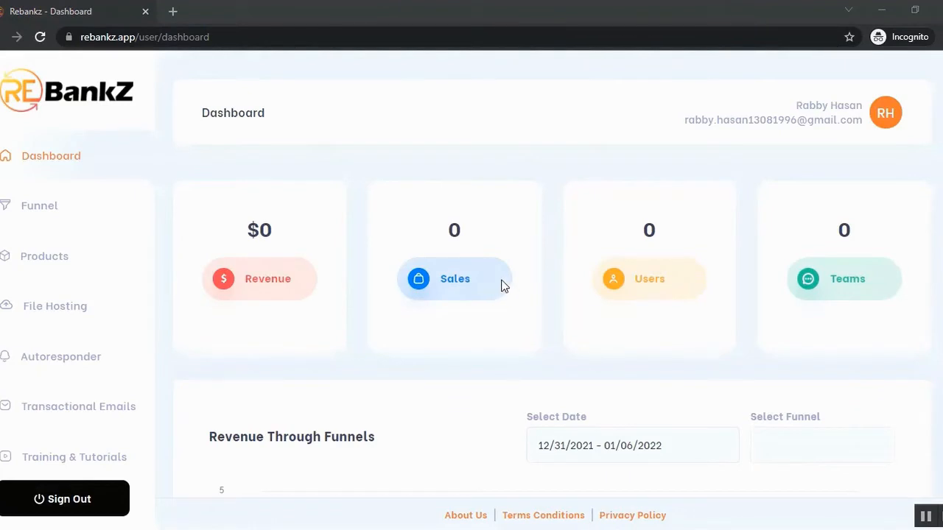
mouse_move(680, 303)
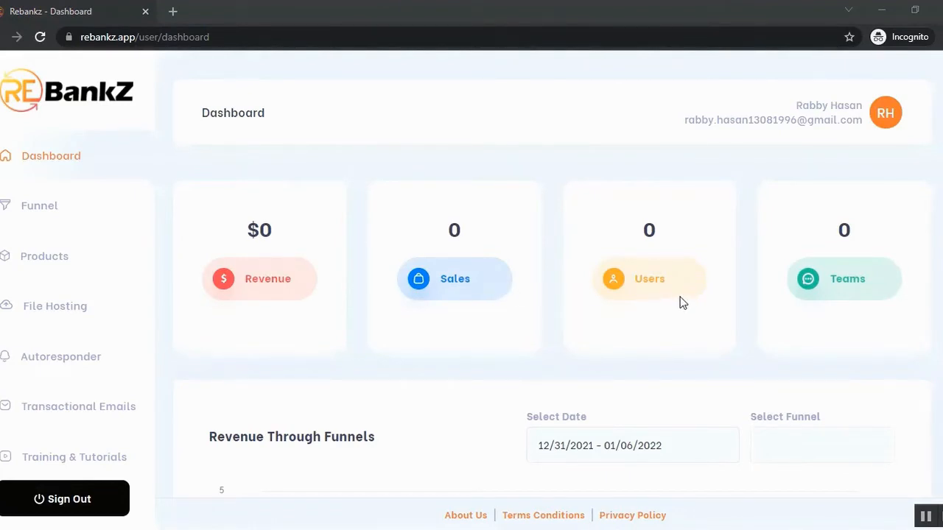
mouse_move(369, 283)
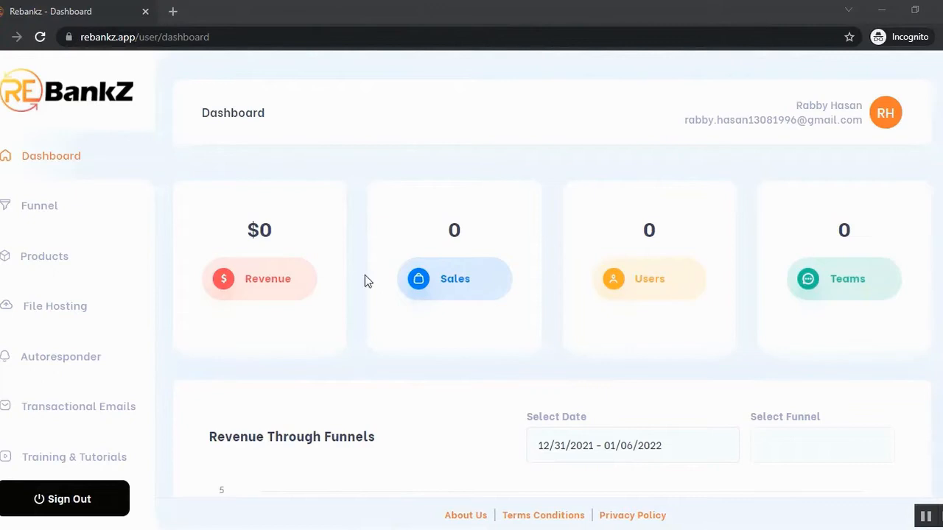
mouse_move(87, 246)
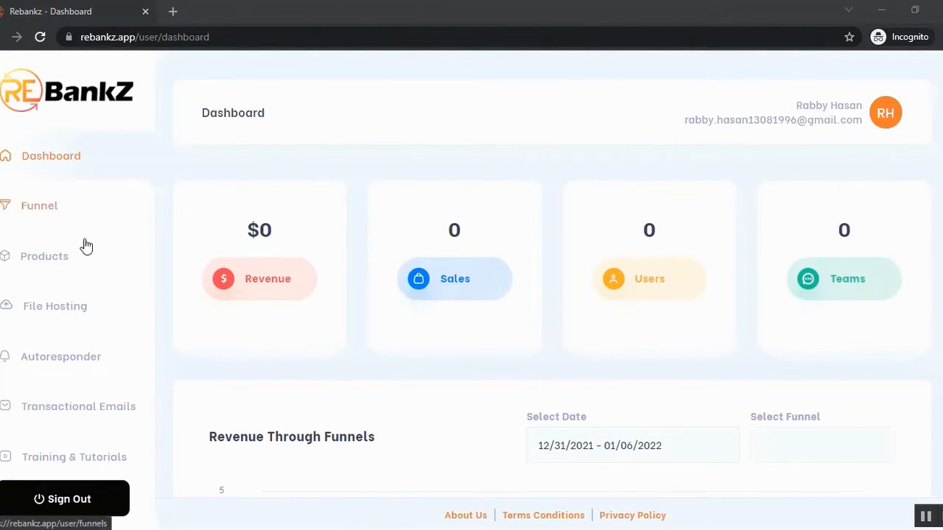
mouse_move(94, 253)
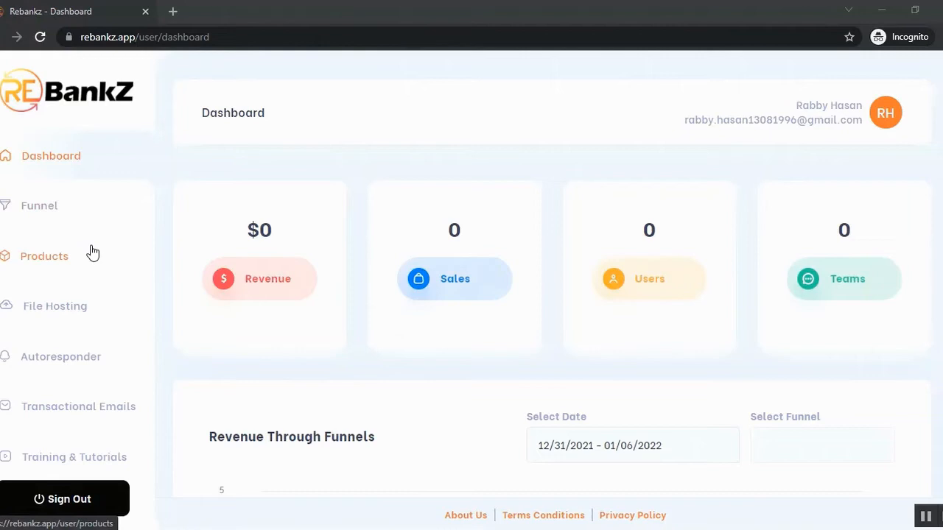
mouse_move(108, 285)
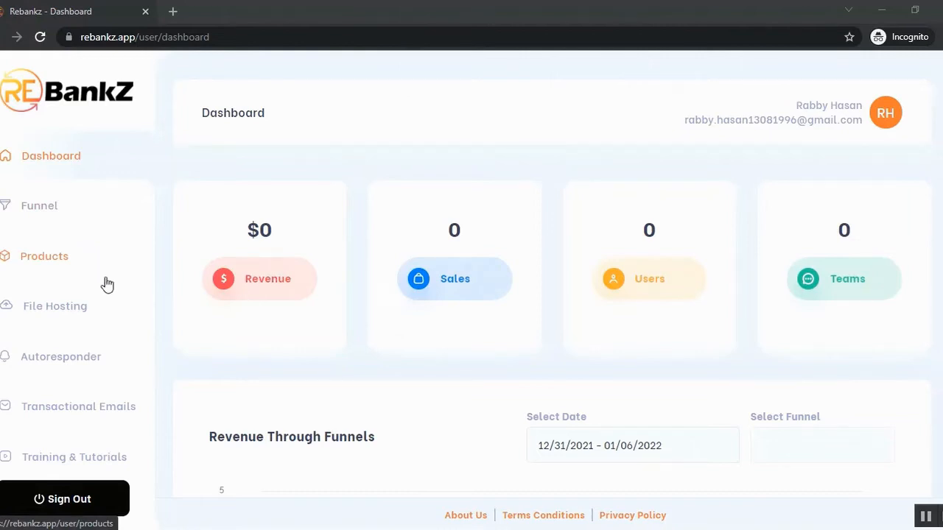
mouse_move(86, 317)
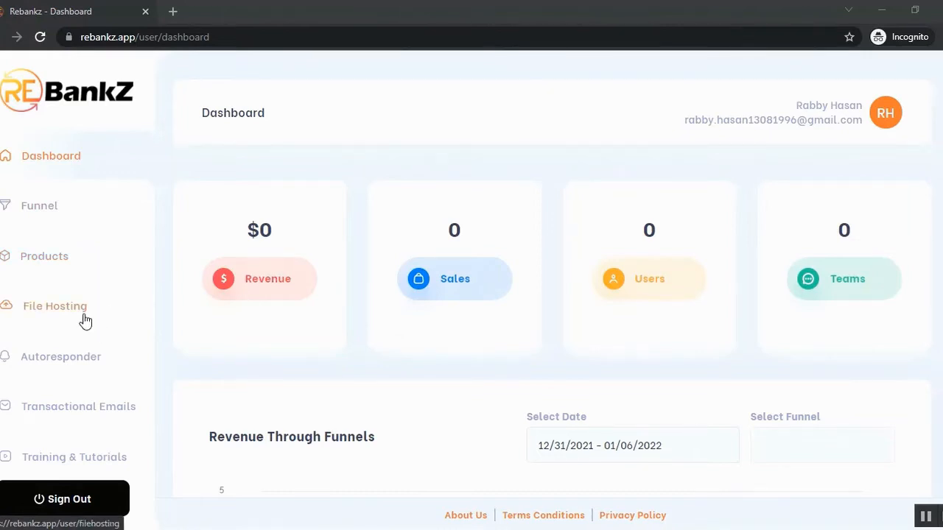
- Link a Google account under File Hosting's Google Drive storage via Sign in with Google
left_click(54, 305)
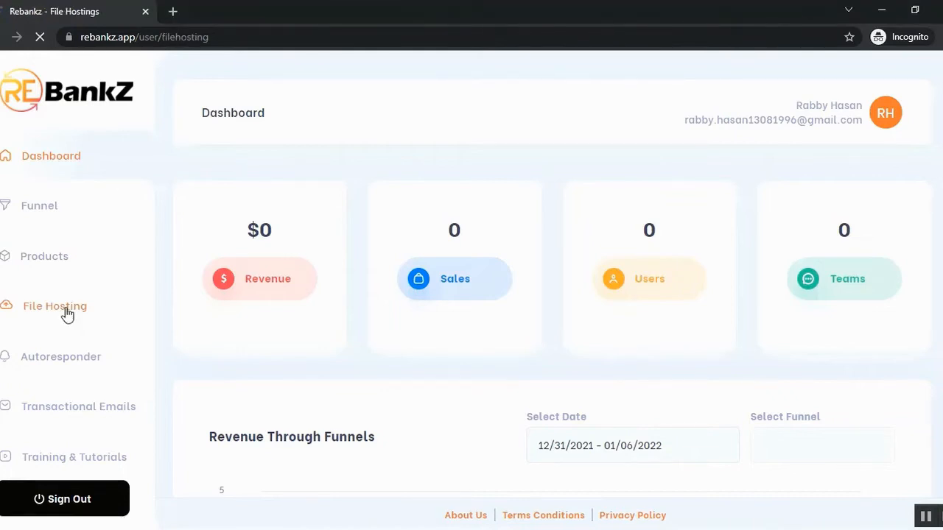
left_click(55, 305)
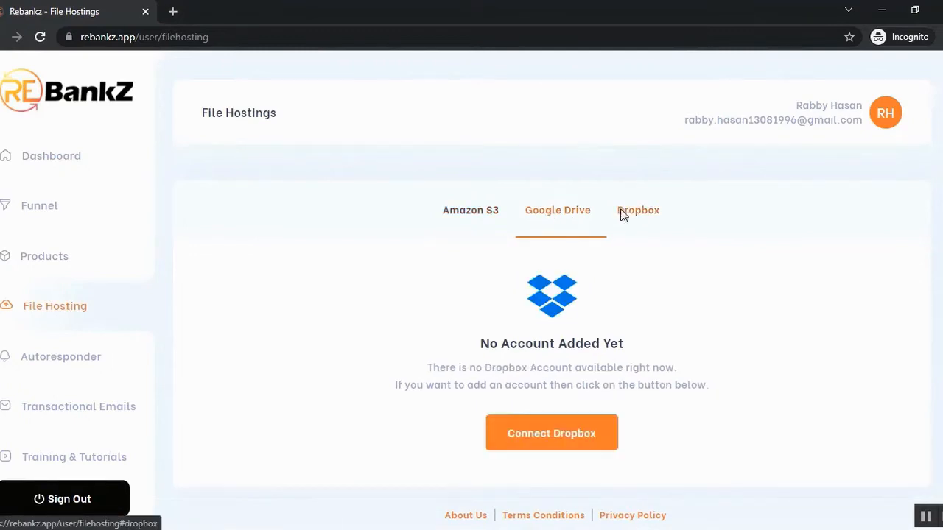
left_click(557, 209)
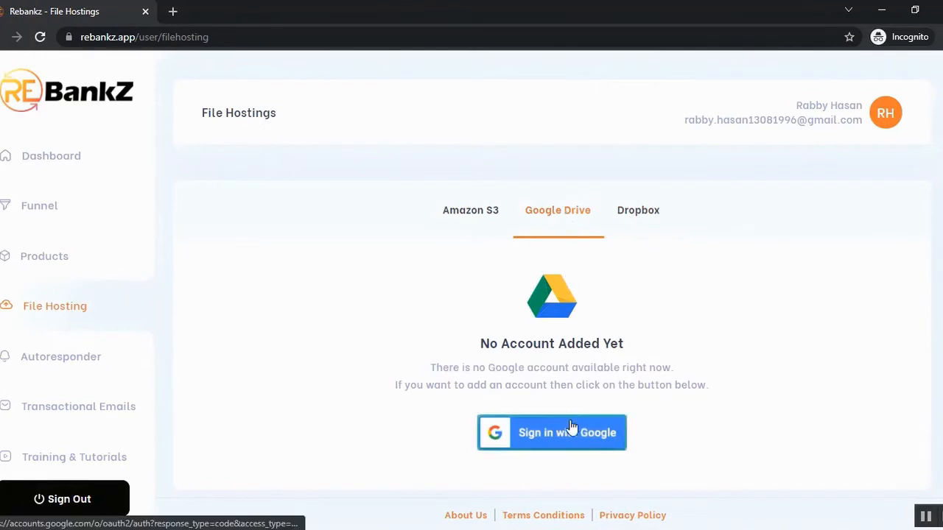
left_click(551, 434)
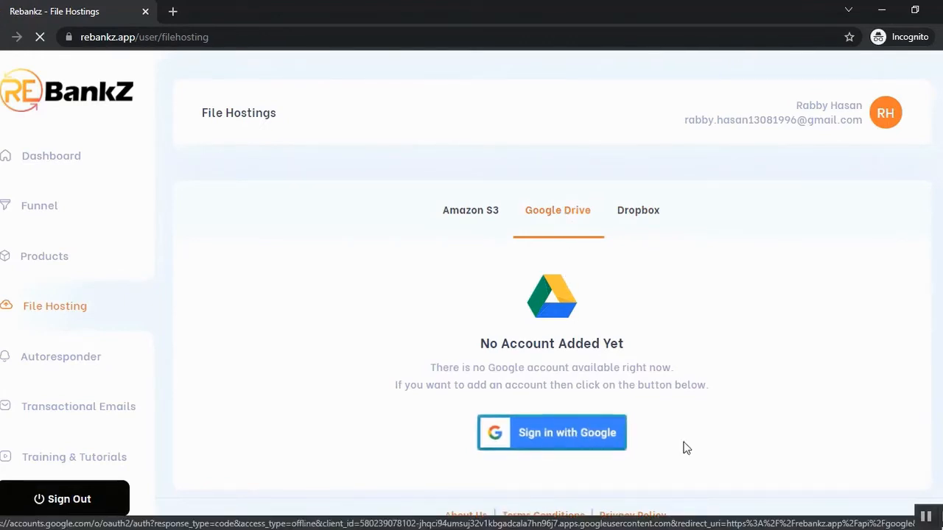
left_click(551, 433)
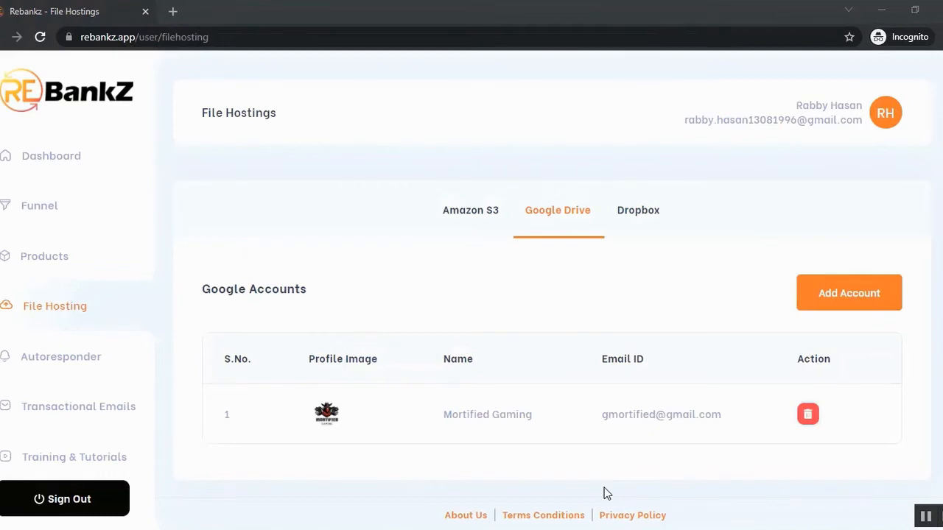
- Show the Funnels page listing the Test funnel, then head toward the products list
left_click(38, 207)
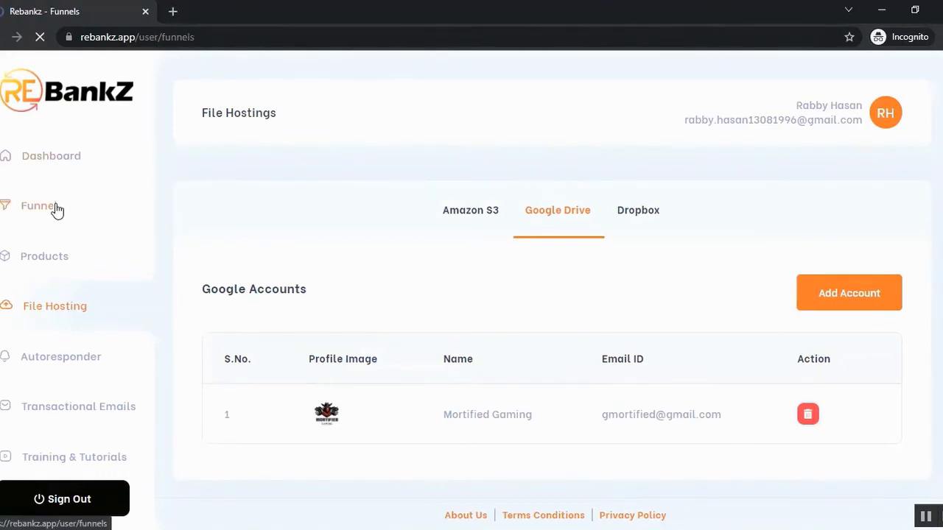
left_click(38, 206)
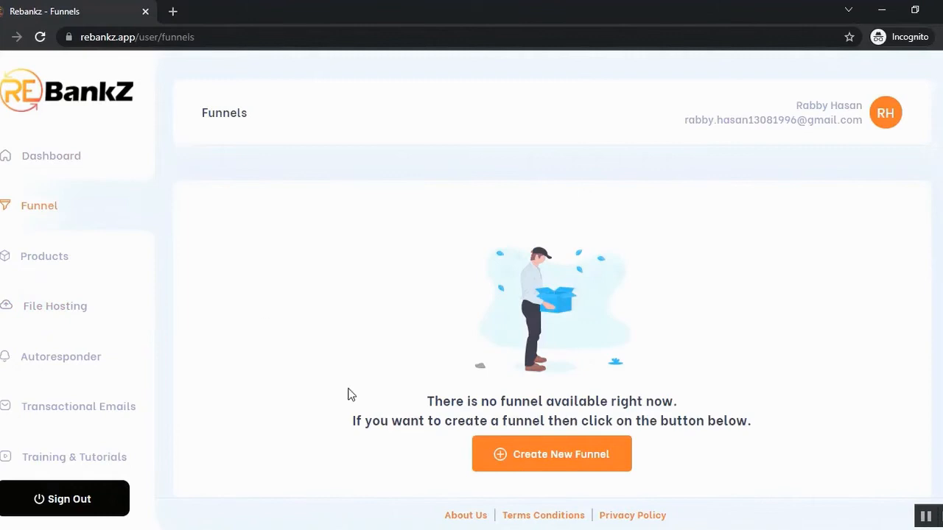
left_click(551, 454)
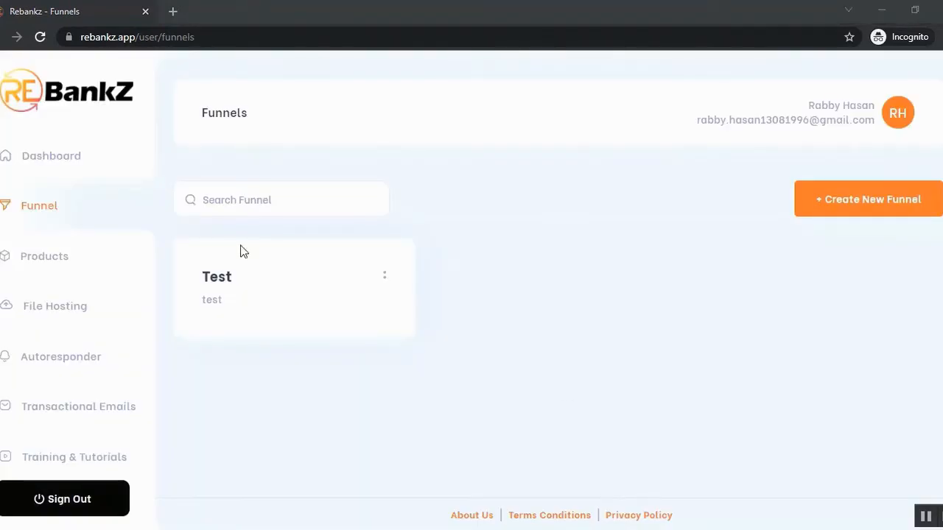
left_click(44, 257)
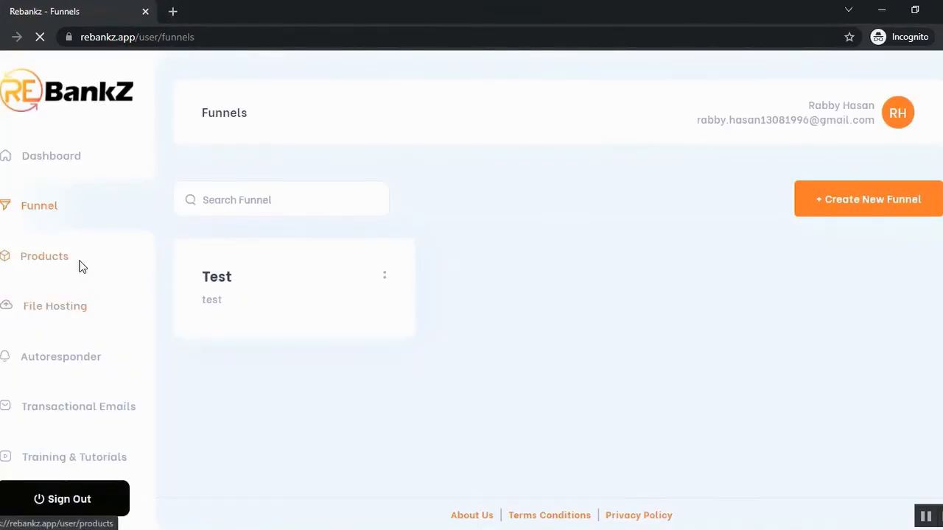
- Begin an Import Product with GoogleDrive Server chosen as the source
left_click(44, 257)
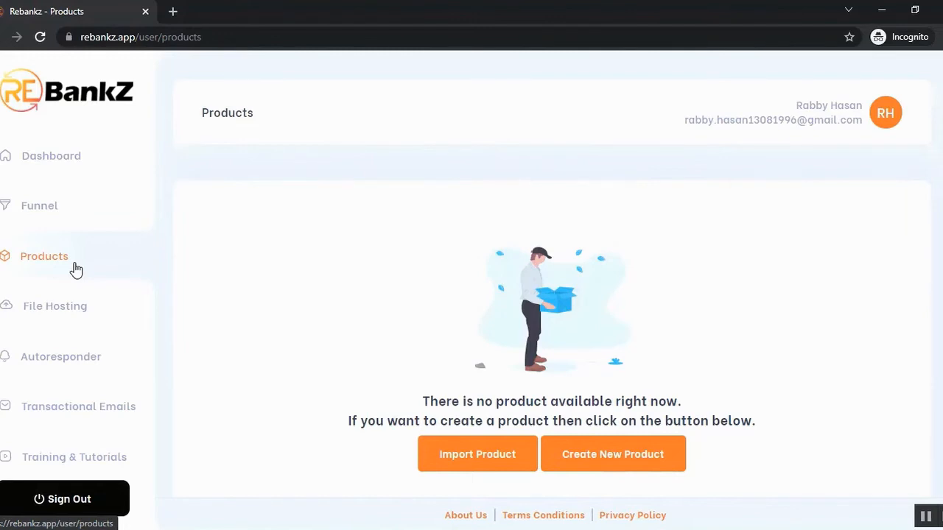
left_click(477, 454)
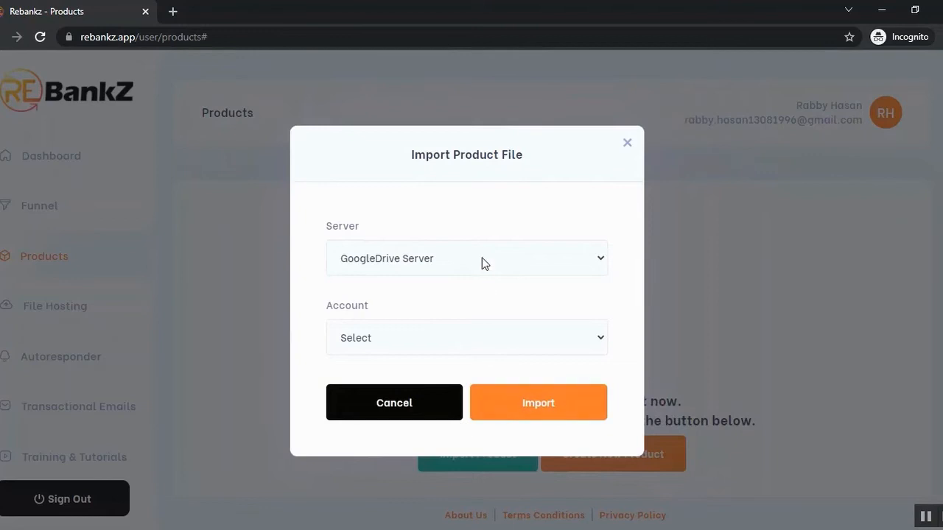
mouse_move(495, 278)
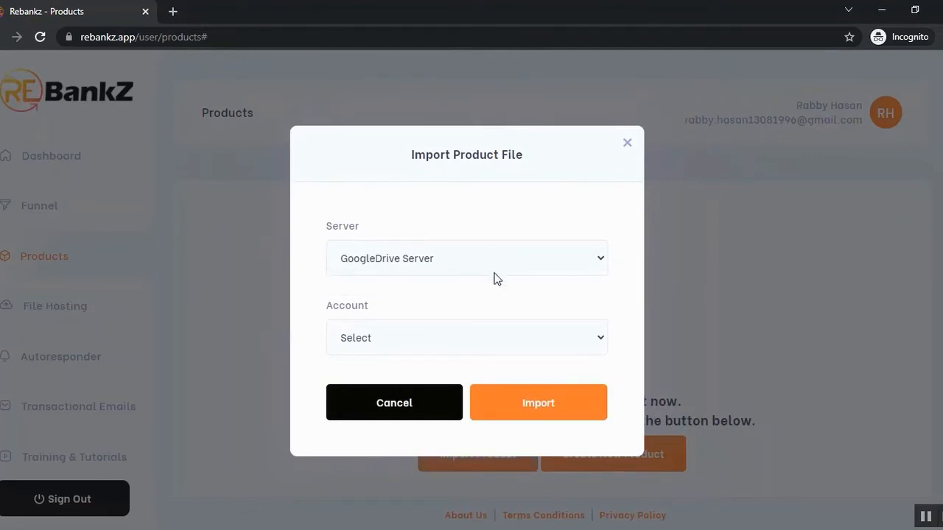
- Choose the Google account, the ReBankZ Product folder, and select the PDF and pexels video files
left_click(466, 338)
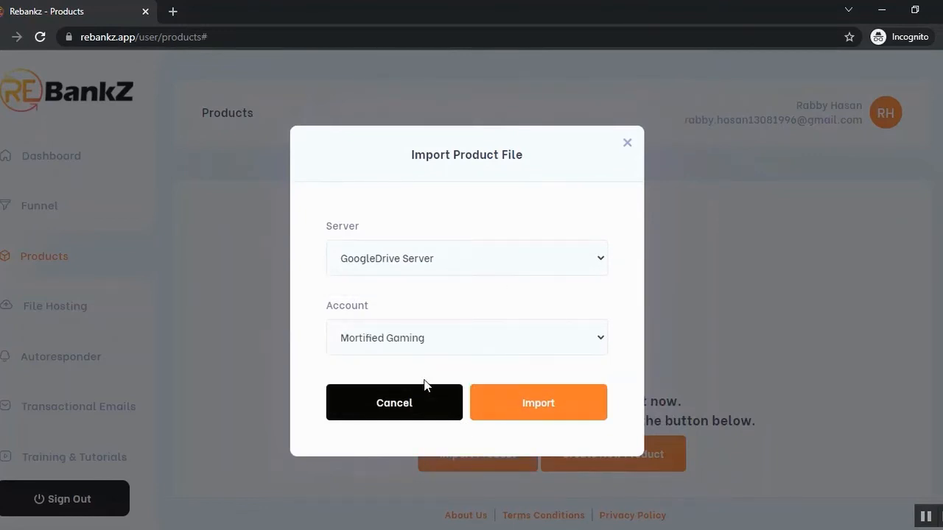
left_click(460, 379)
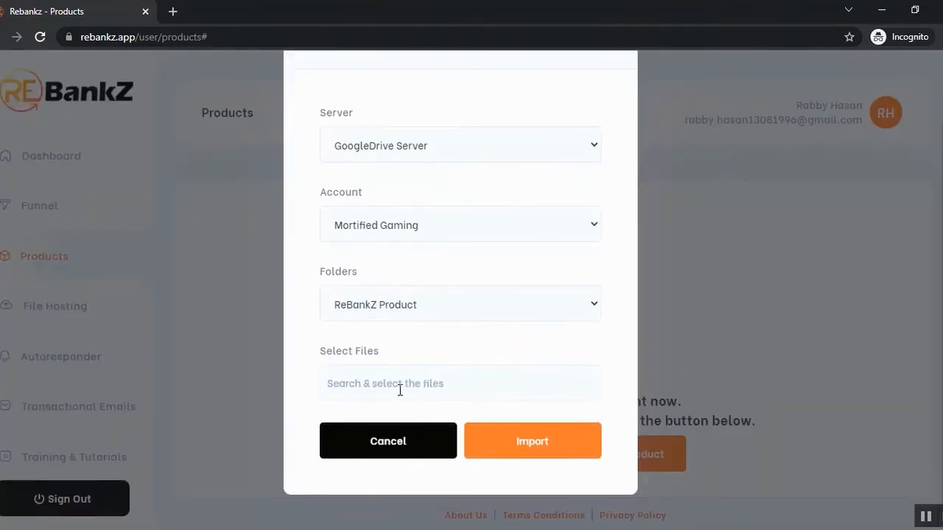
left_click(460, 383)
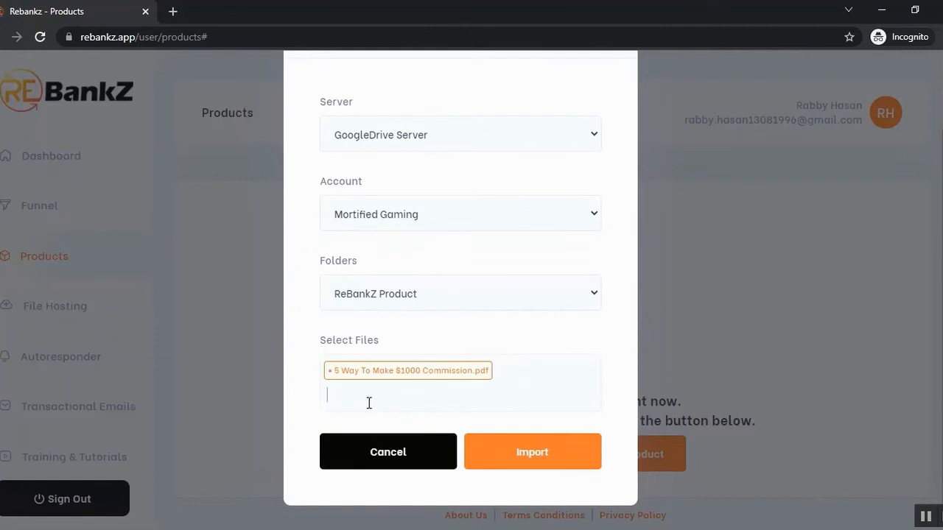
left_click(460, 395)
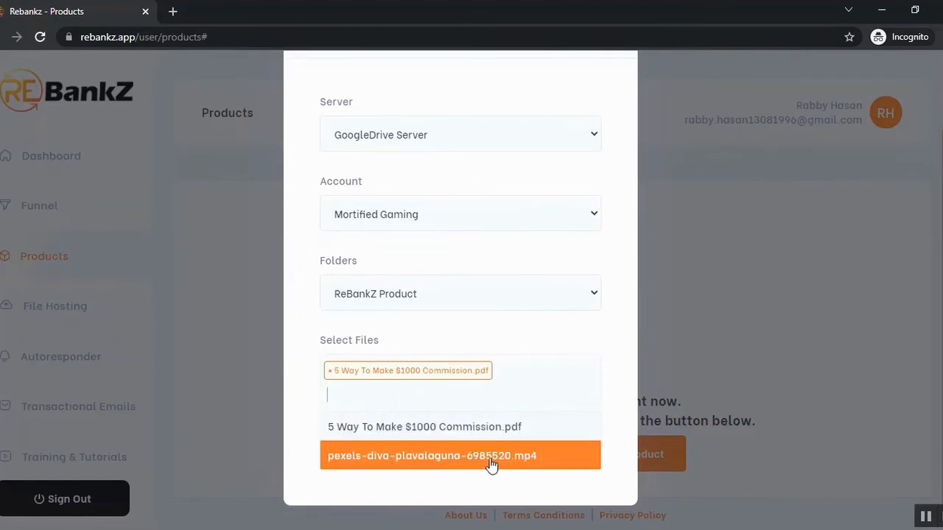
left_click(434, 455)
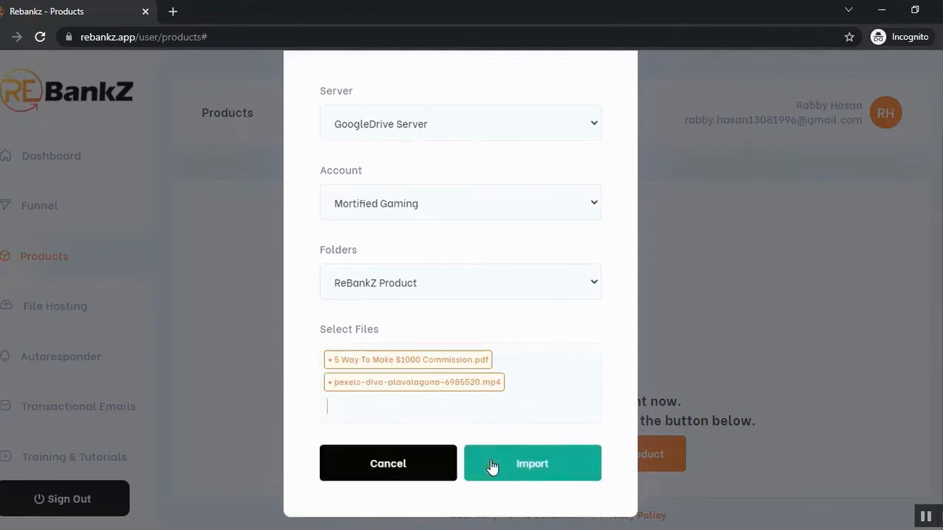
mouse_move(532, 477)
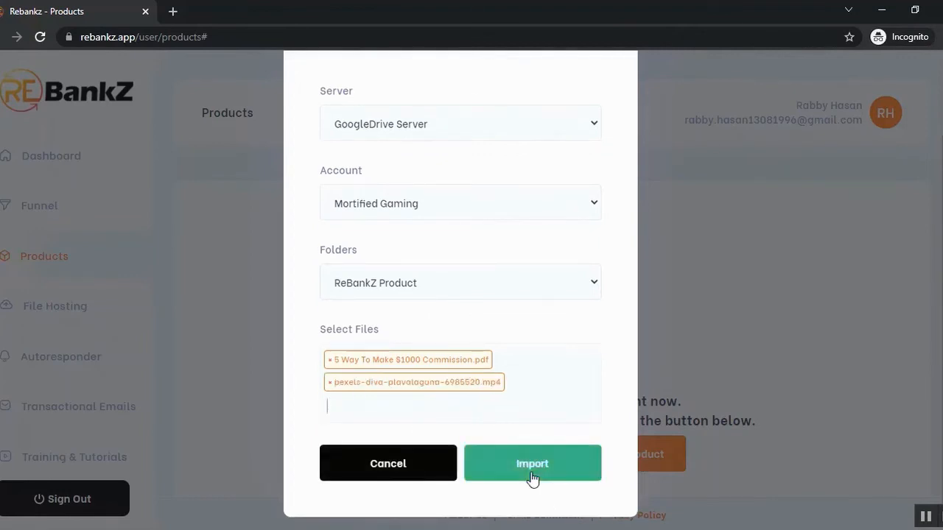
- Import the two selected files so both appear as products
left_click(532, 462)
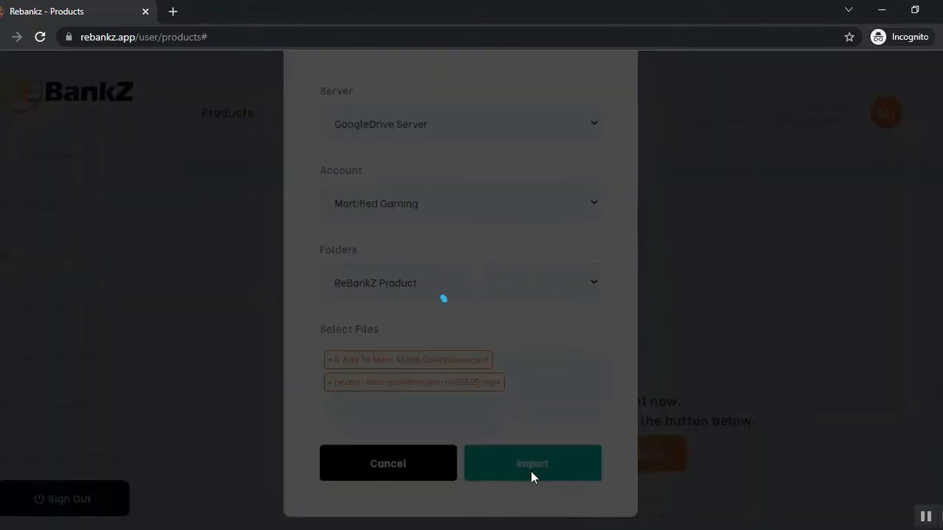
left_click(532, 463)
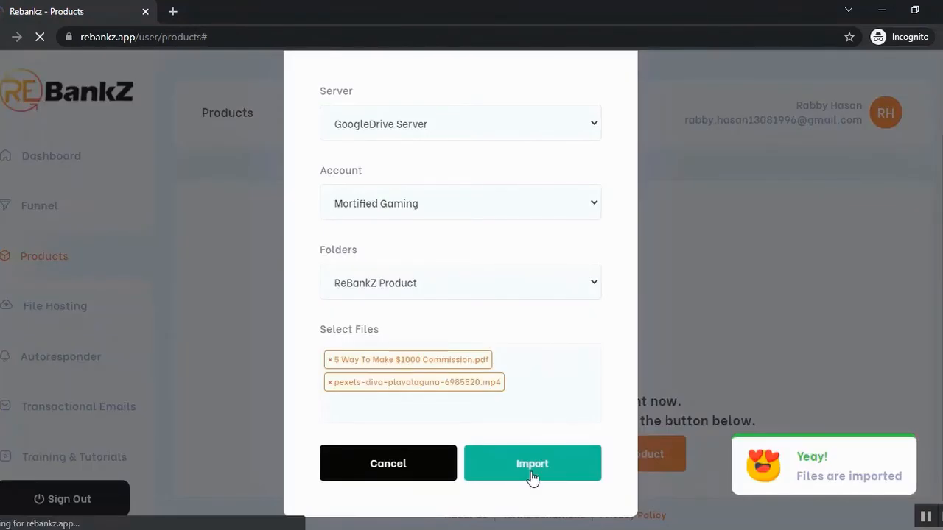
left_click(532, 463)
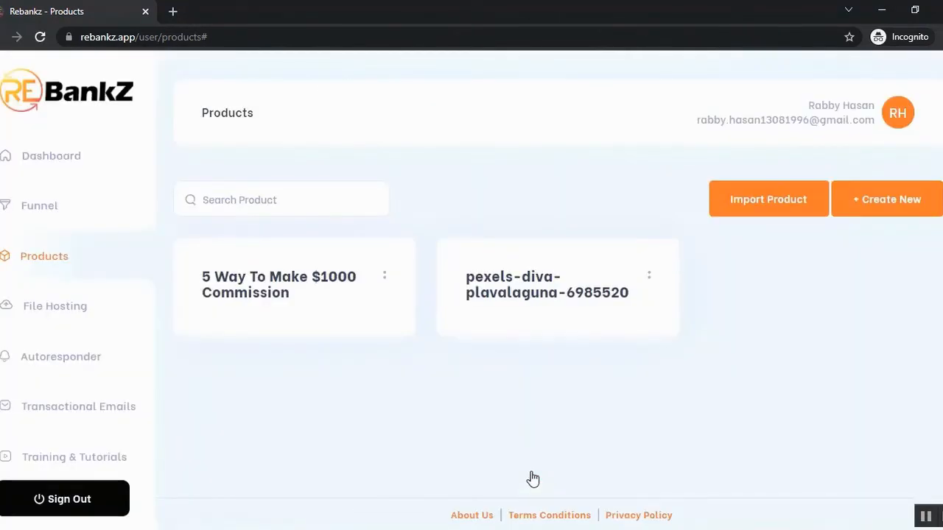
mouse_move(401, 292)
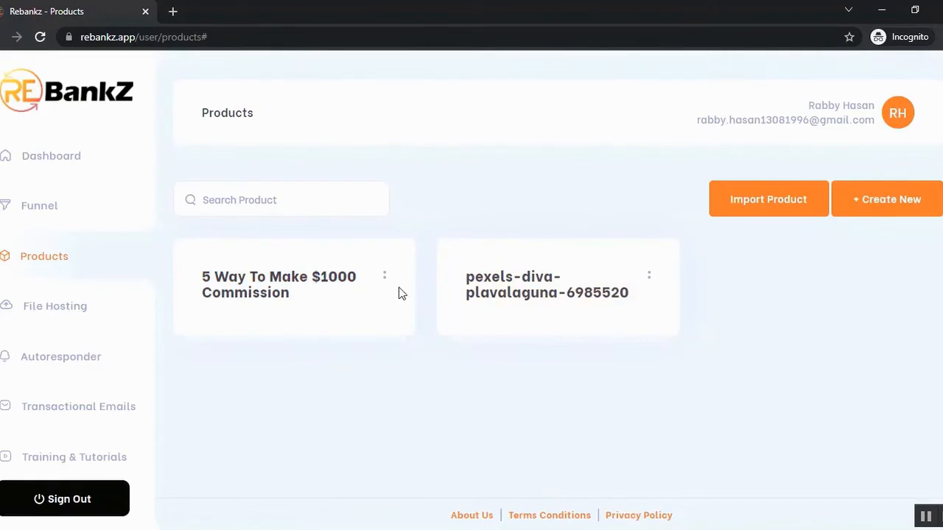
- Reveal the Edit, Duplicate and Delete actions on the 5 Way To Make $1000 Commission card
left_click(383, 276)
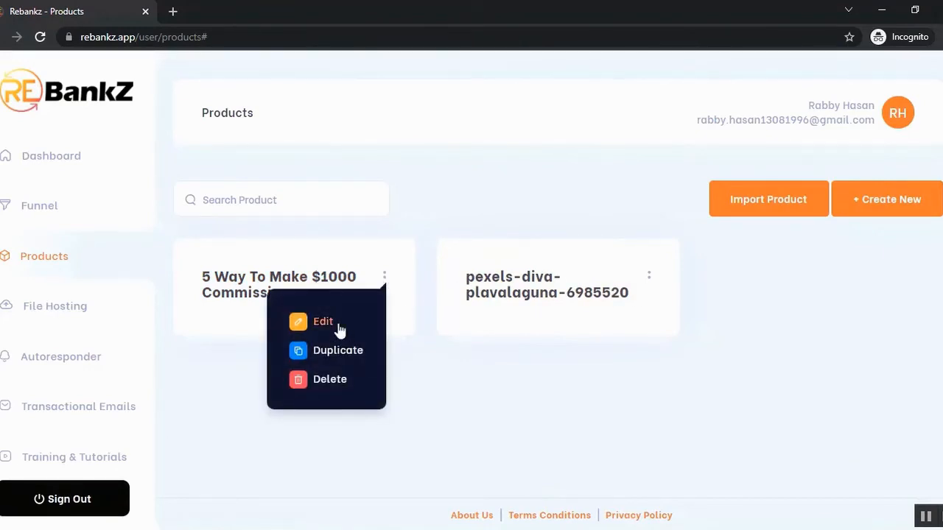
mouse_move(460, 336)
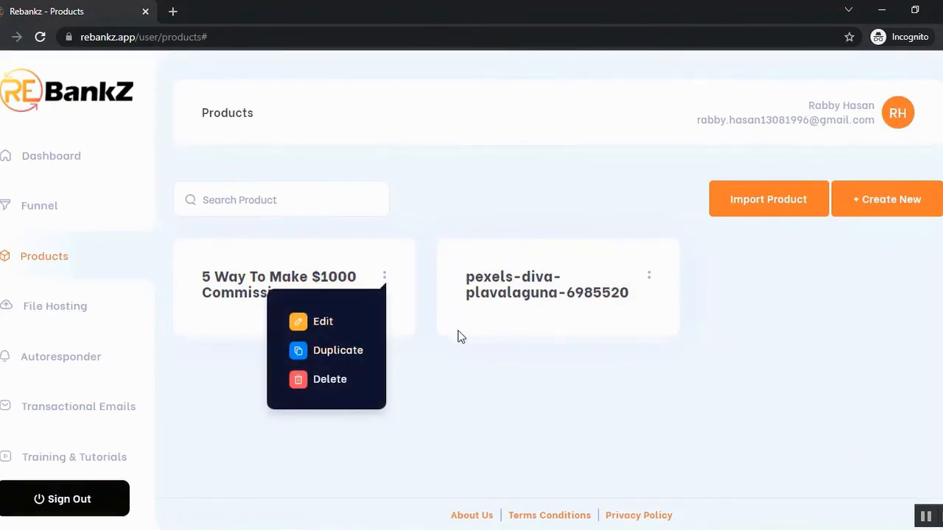
mouse_move(91, 224)
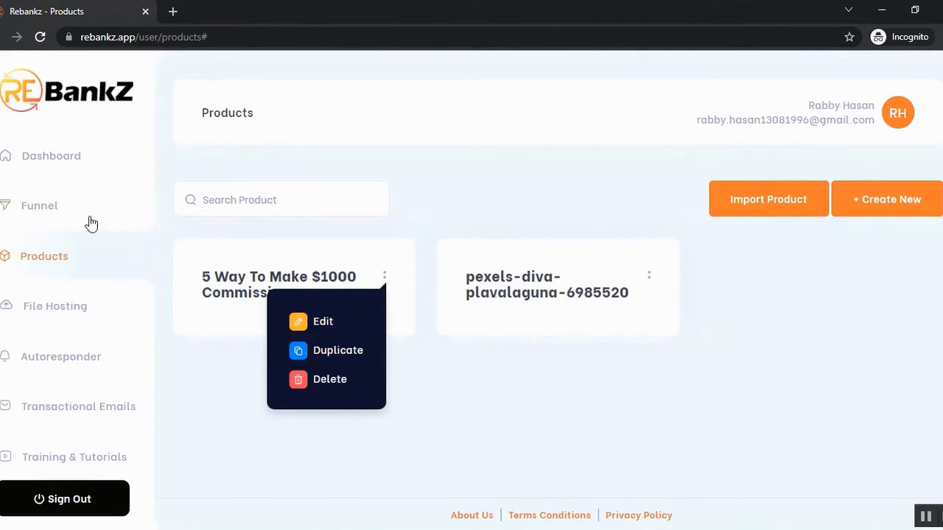
- Enter the Test funnel from the Funnels list and view its empty products section
left_click(38, 206)
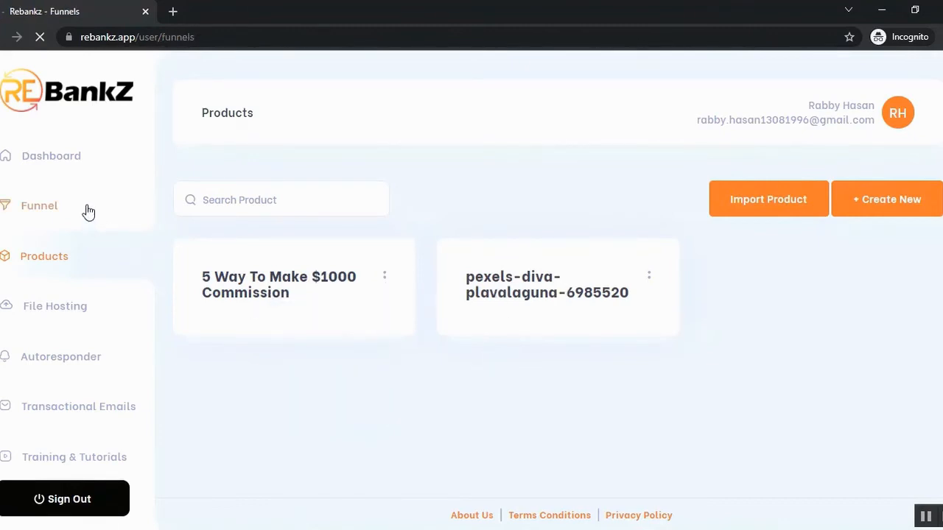
left_click(39, 207)
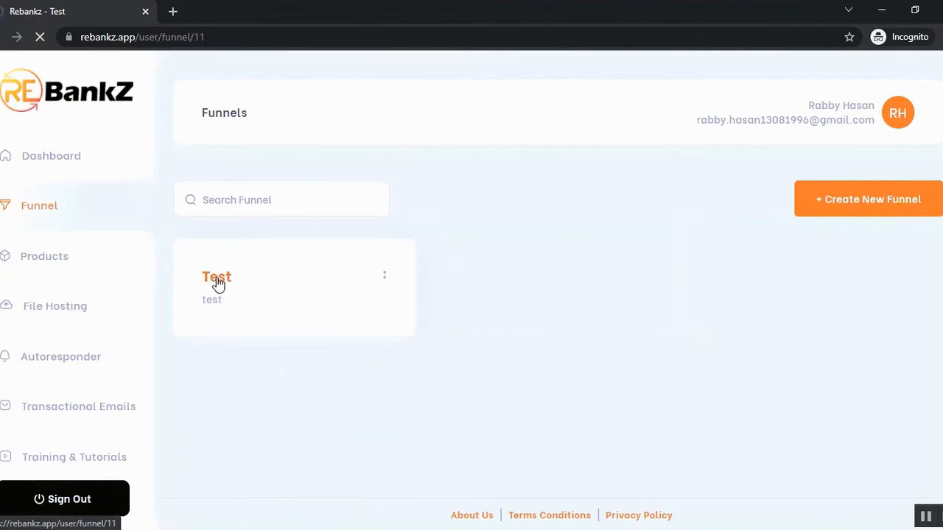
left_click(216, 277)
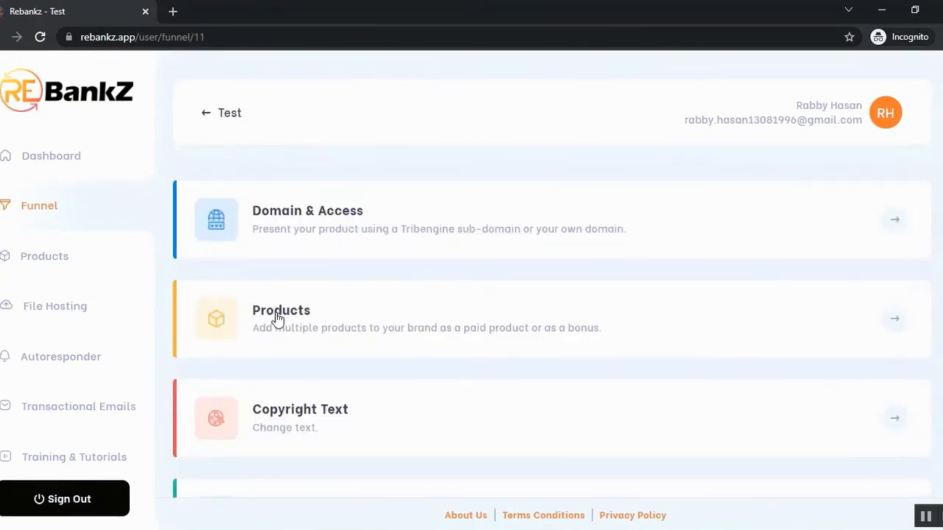
left_click(442, 318)
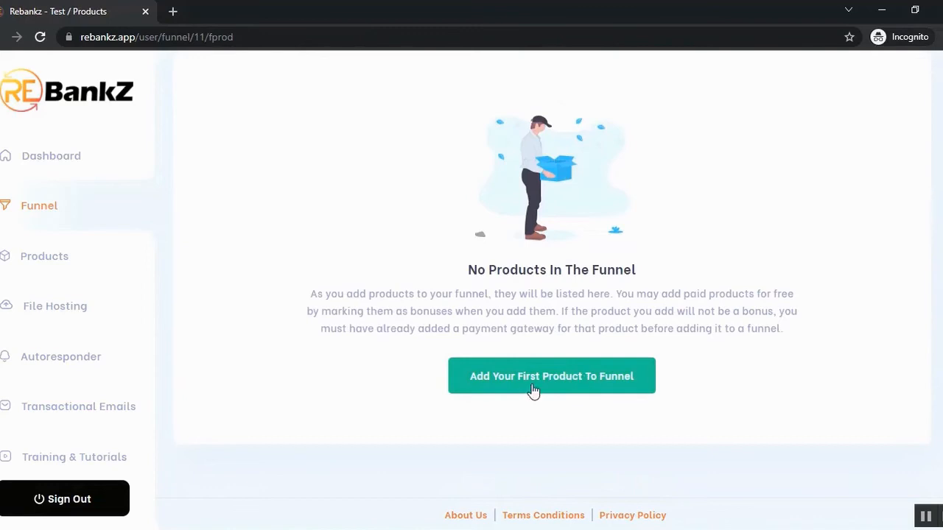
- Add the pexels video and 5 Way To Make $1000 Commission products to the funnel with Bonus Available on
left_click(551, 376)
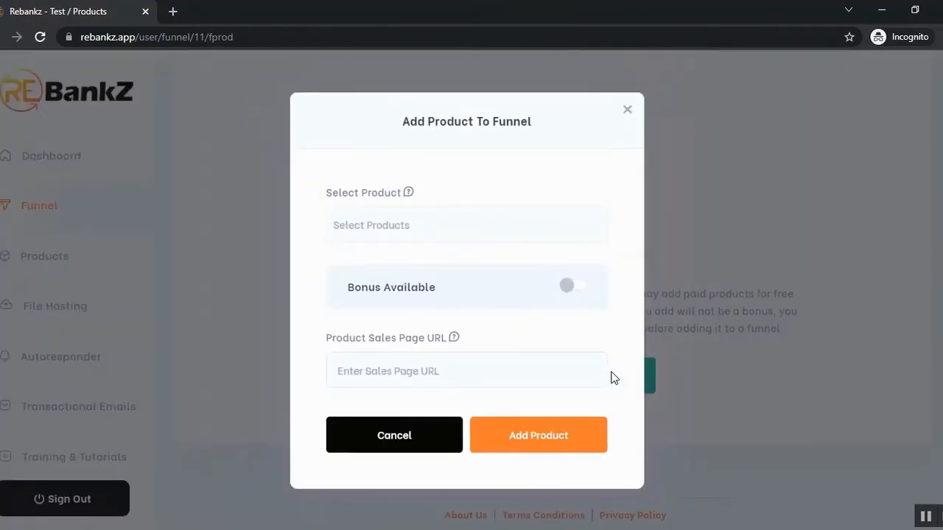
left_click(466, 225)
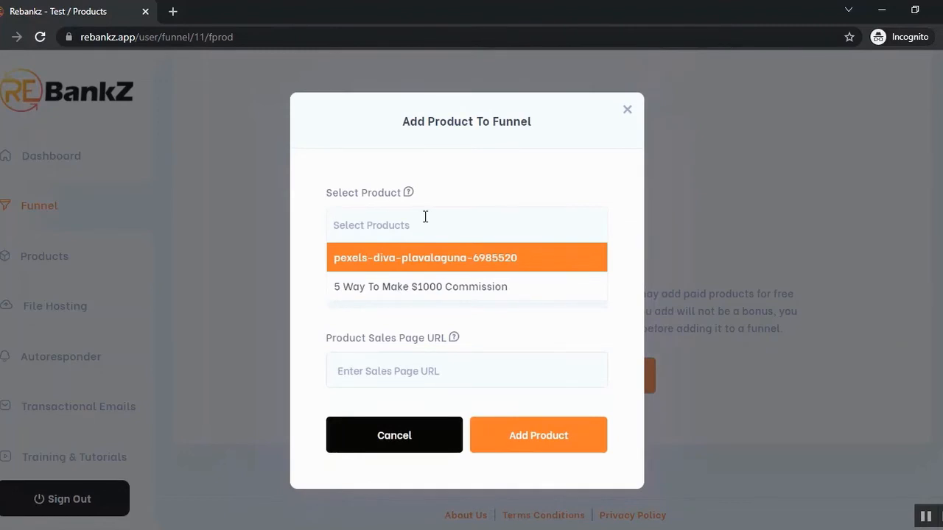
left_click(419, 286)
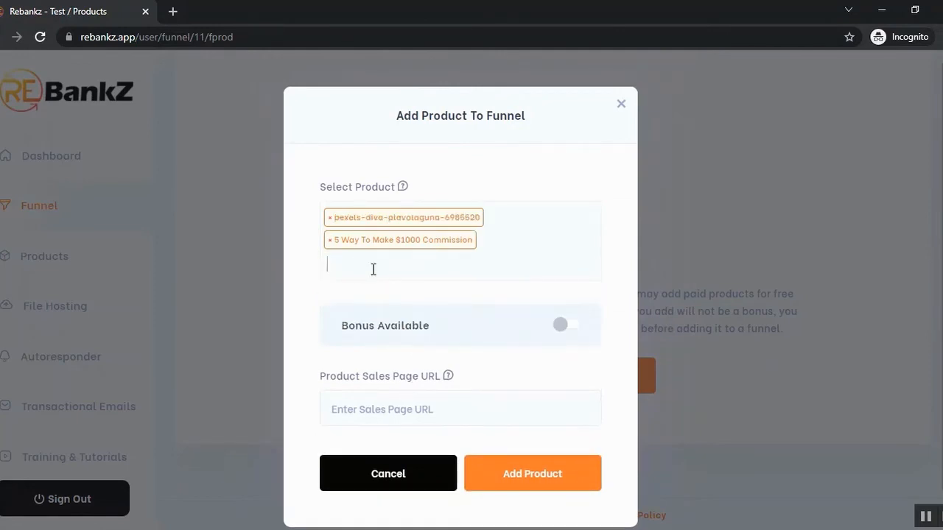
mouse_move(401, 395)
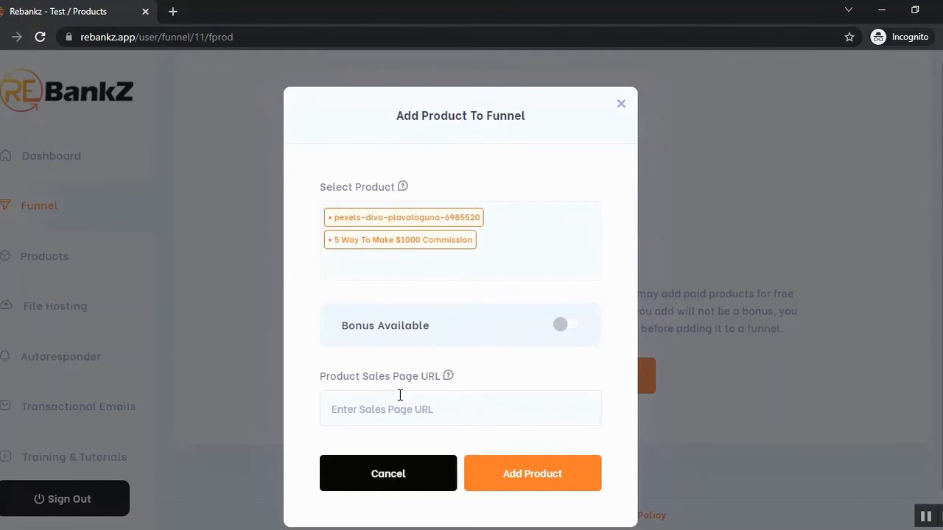
mouse_move(463, 342)
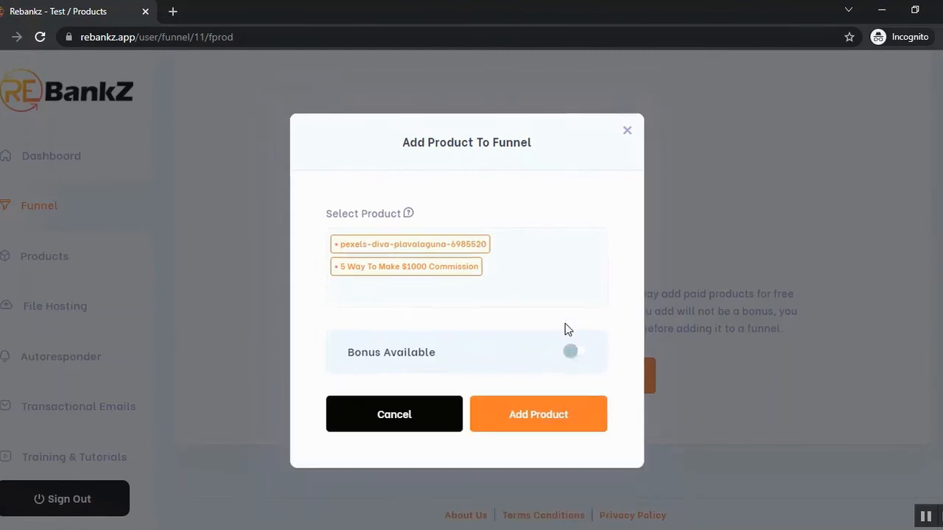
left_click(577, 351)
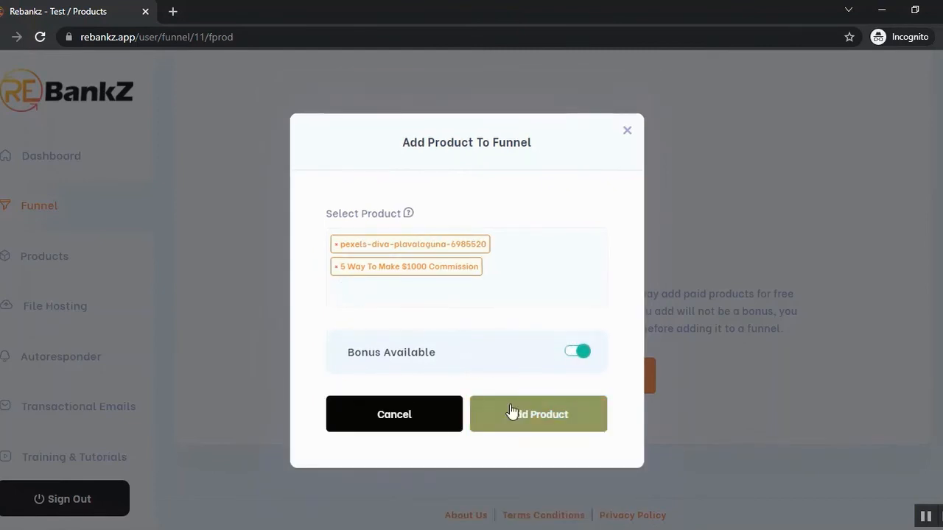
left_click(538, 414)
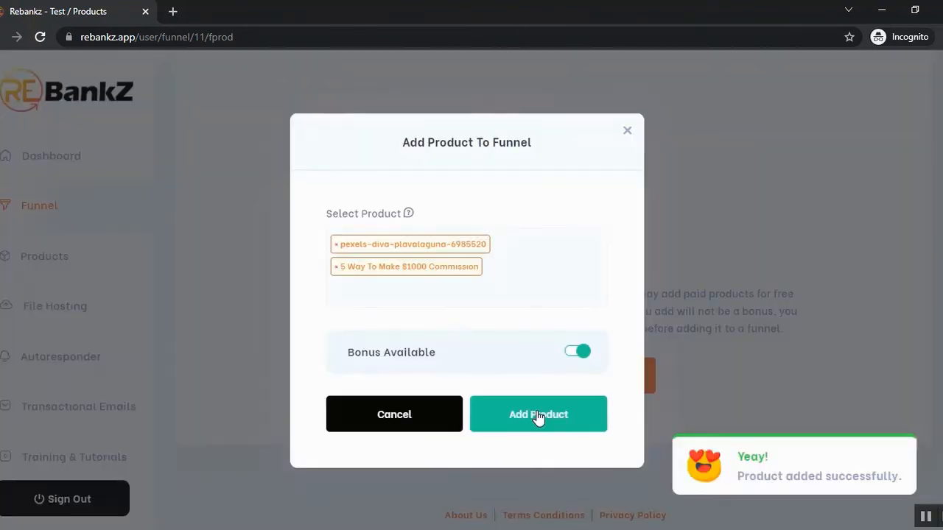
left_click(537, 414)
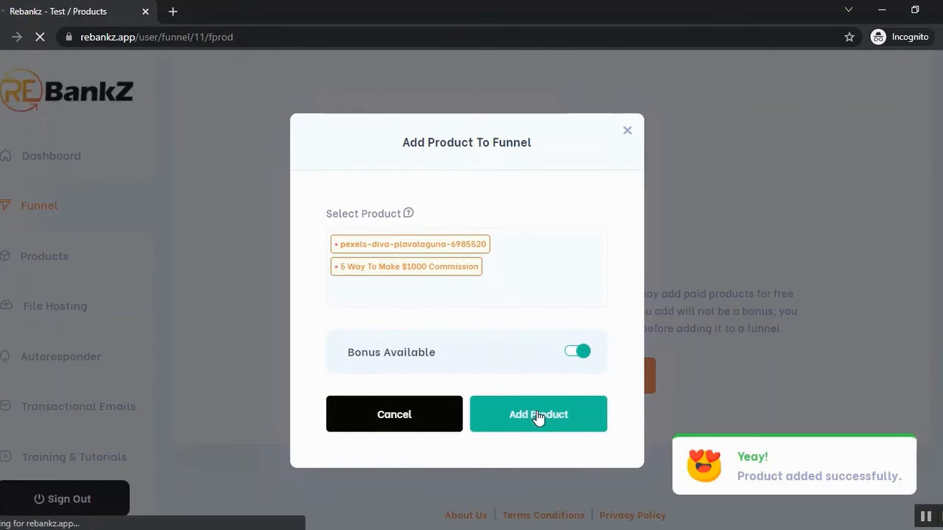
left_click(538, 414)
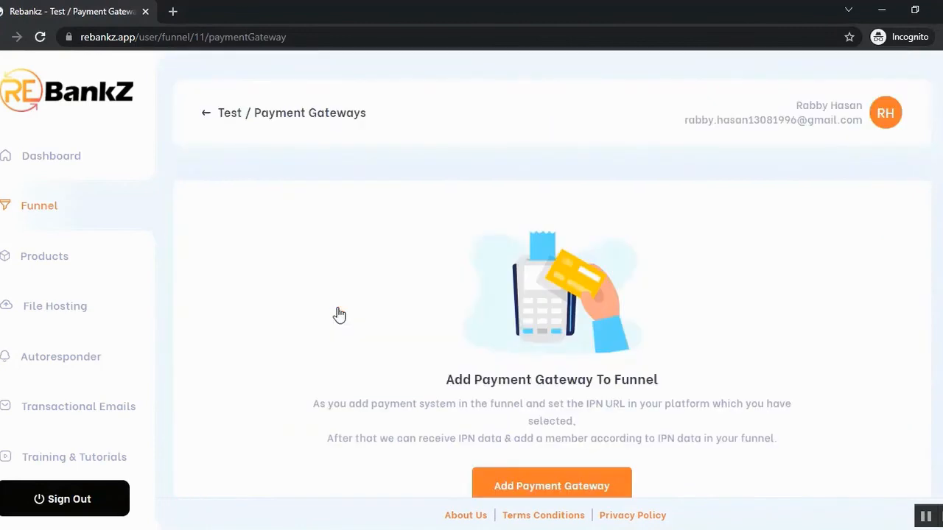
- Inspect the Gateway choices in the Add Payment Gateway form and close it unsaved
left_click(551, 487)
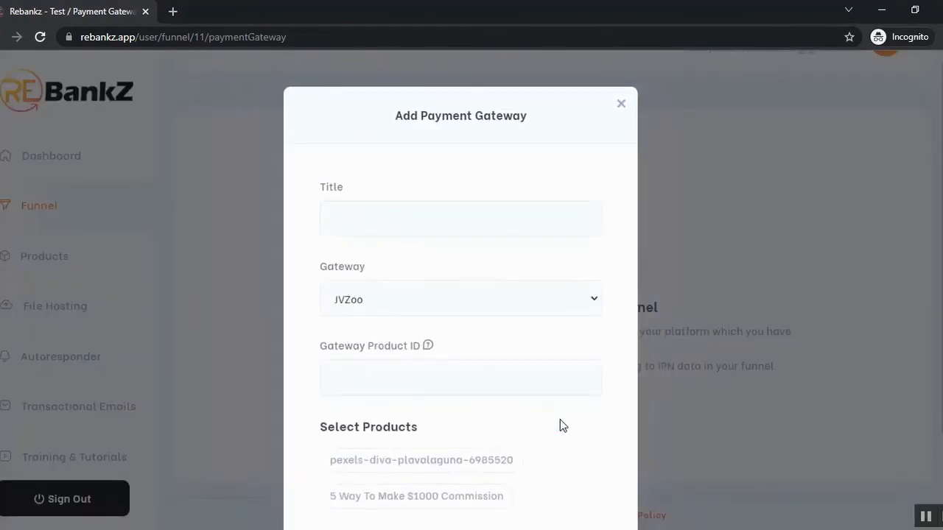
left_click(459, 299)
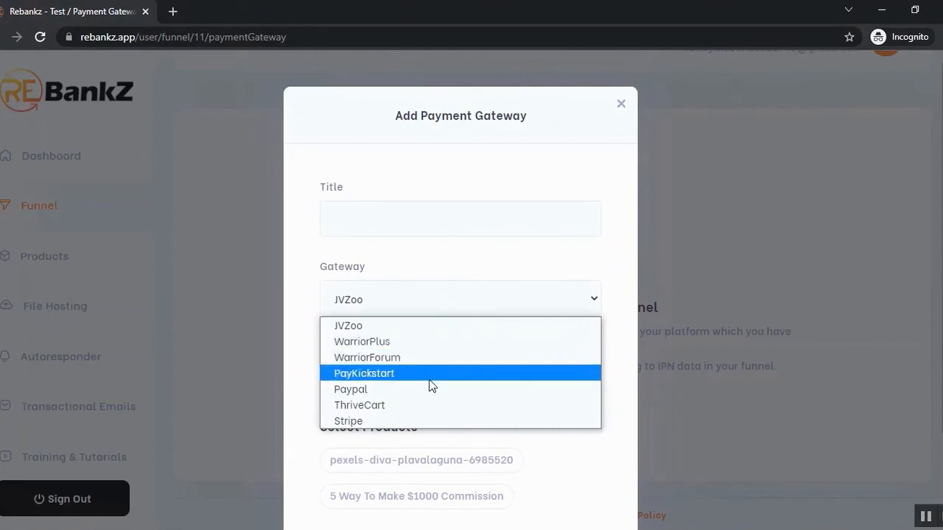
mouse_move(424, 405)
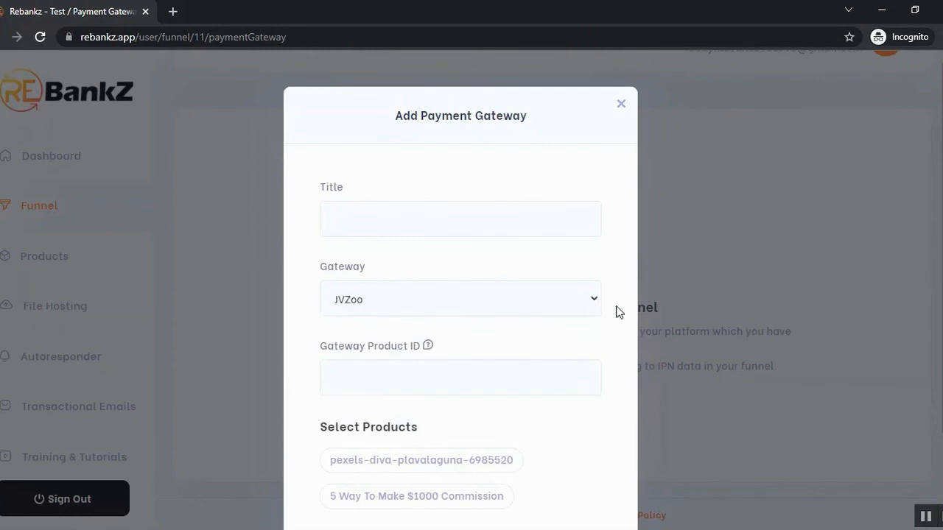
mouse_move(610, 329)
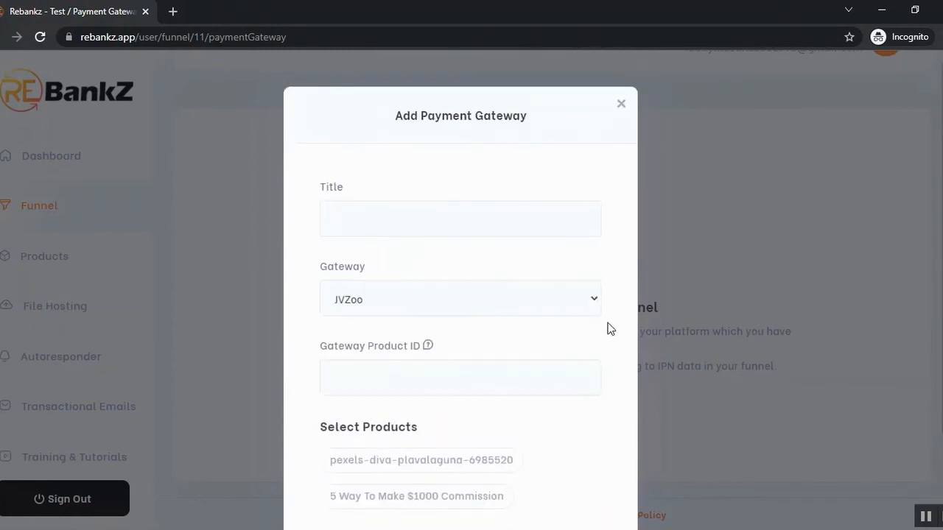
left_click(622, 103)
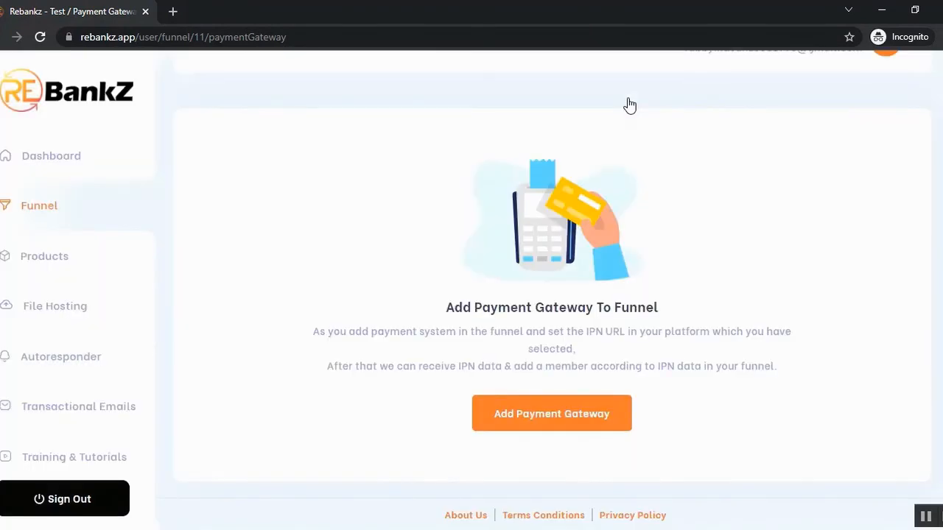
mouse_move(307, 113)
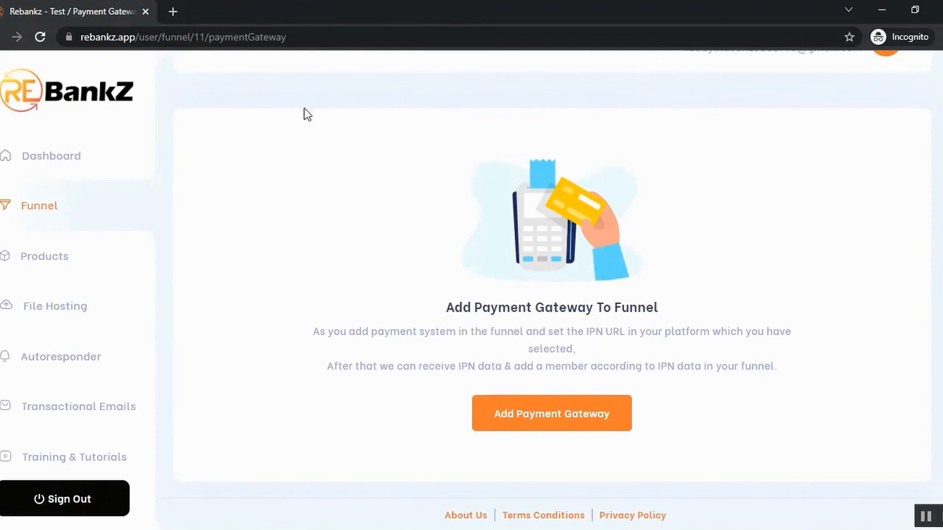
mouse_move(286, 159)
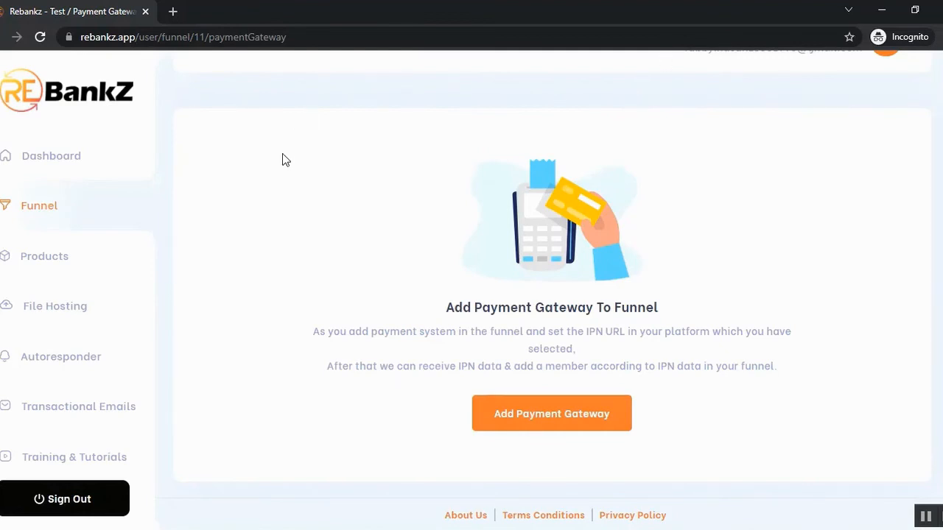
mouse_move(41, 358)
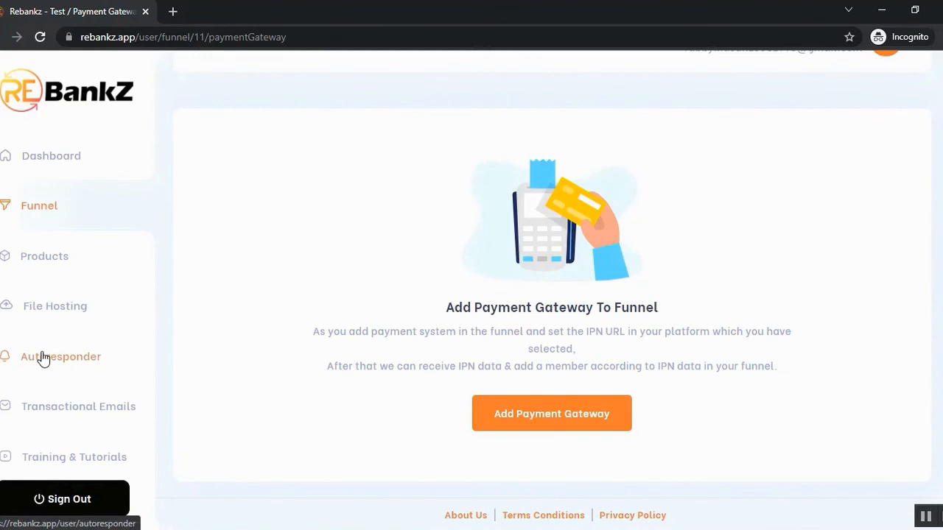
- Browse the autoresponder integrations and empty transactional emails pages, then return to the dashboard
left_click(61, 357)
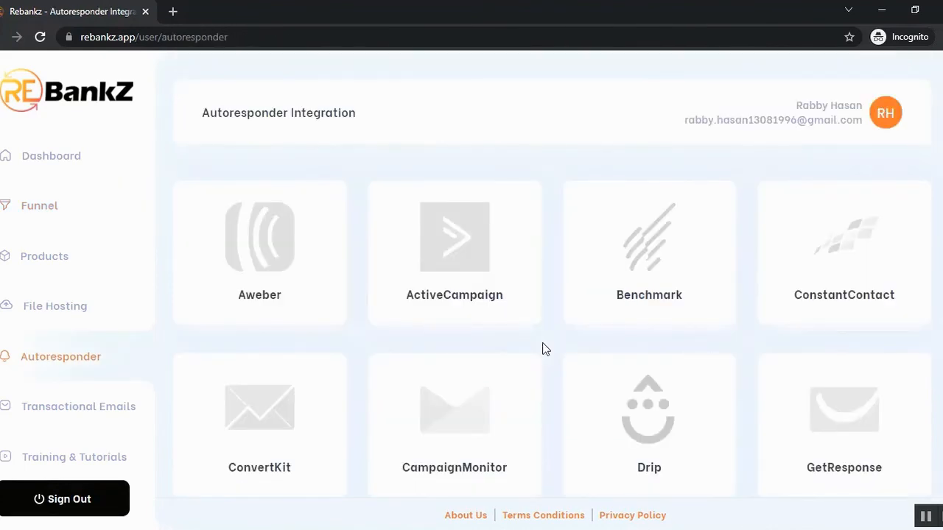
mouse_move(585, 336)
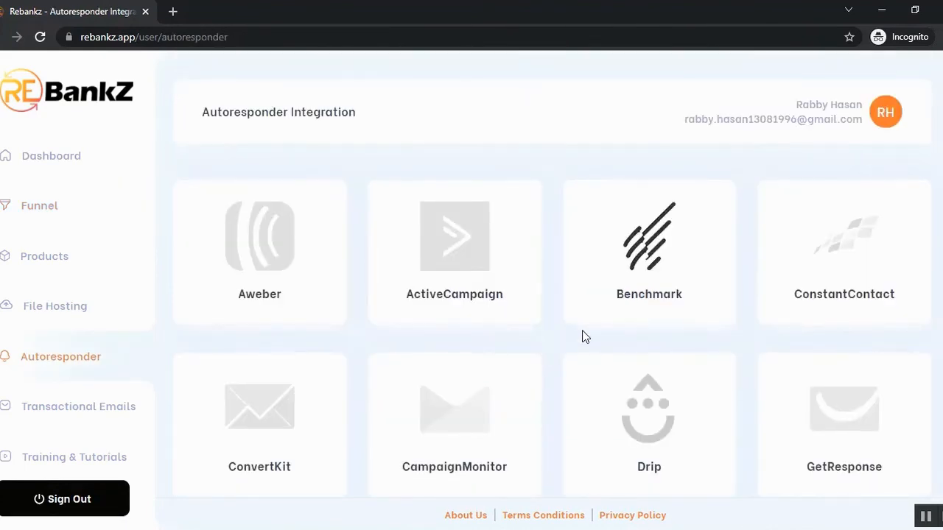
scroll("down", 3)
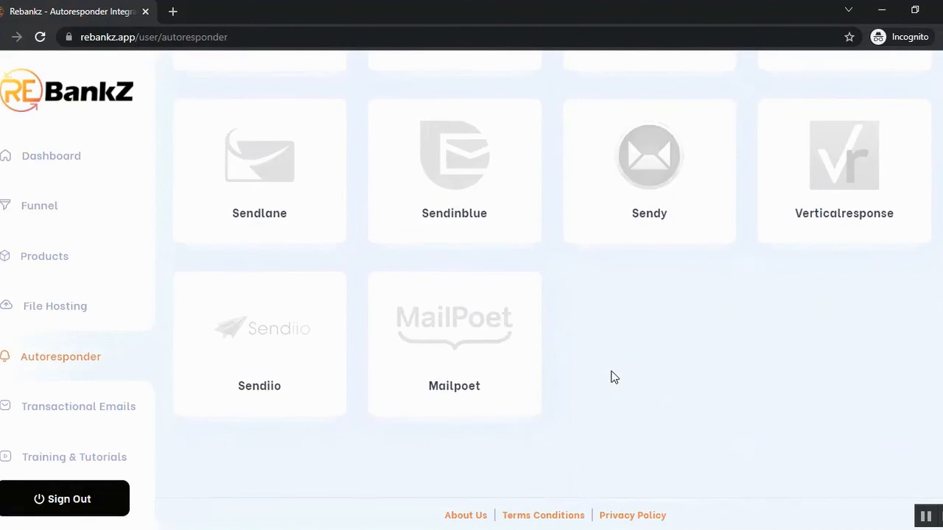
left_click(79, 406)
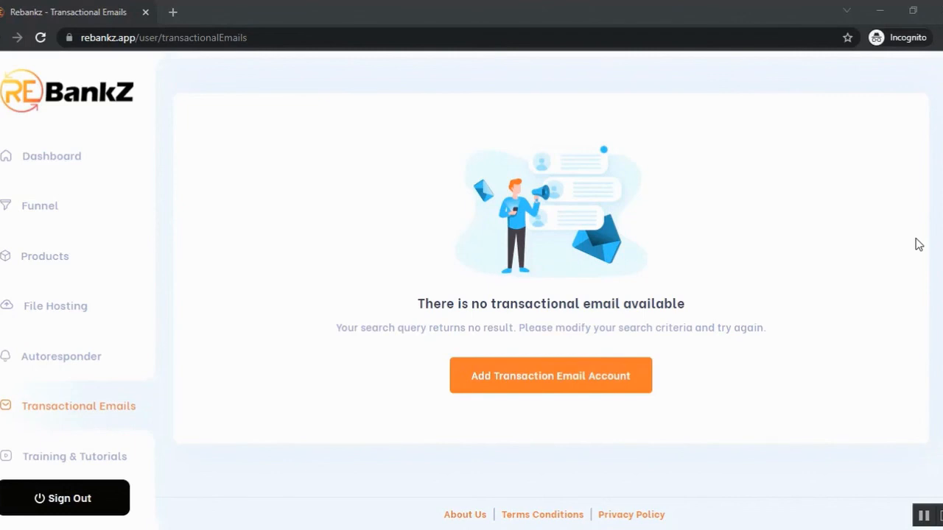
left_click(47, 156)
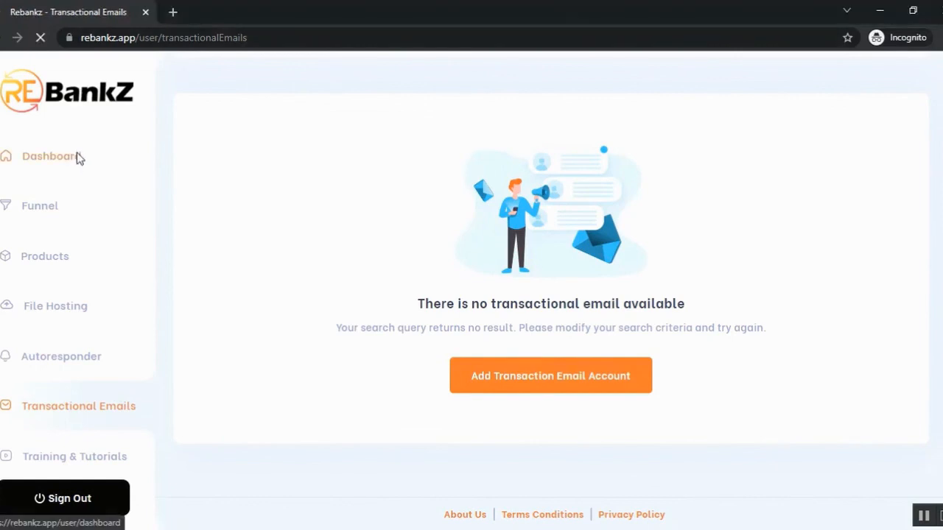
left_click(48, 157)
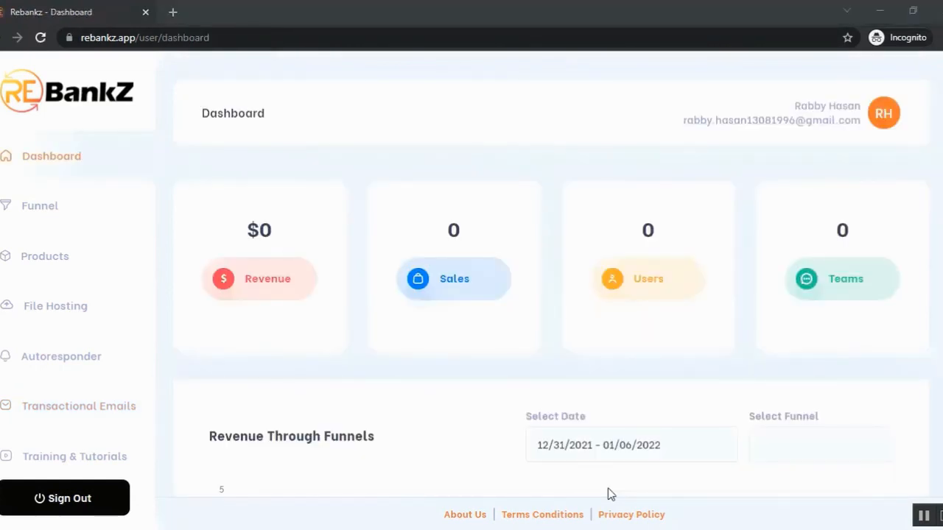